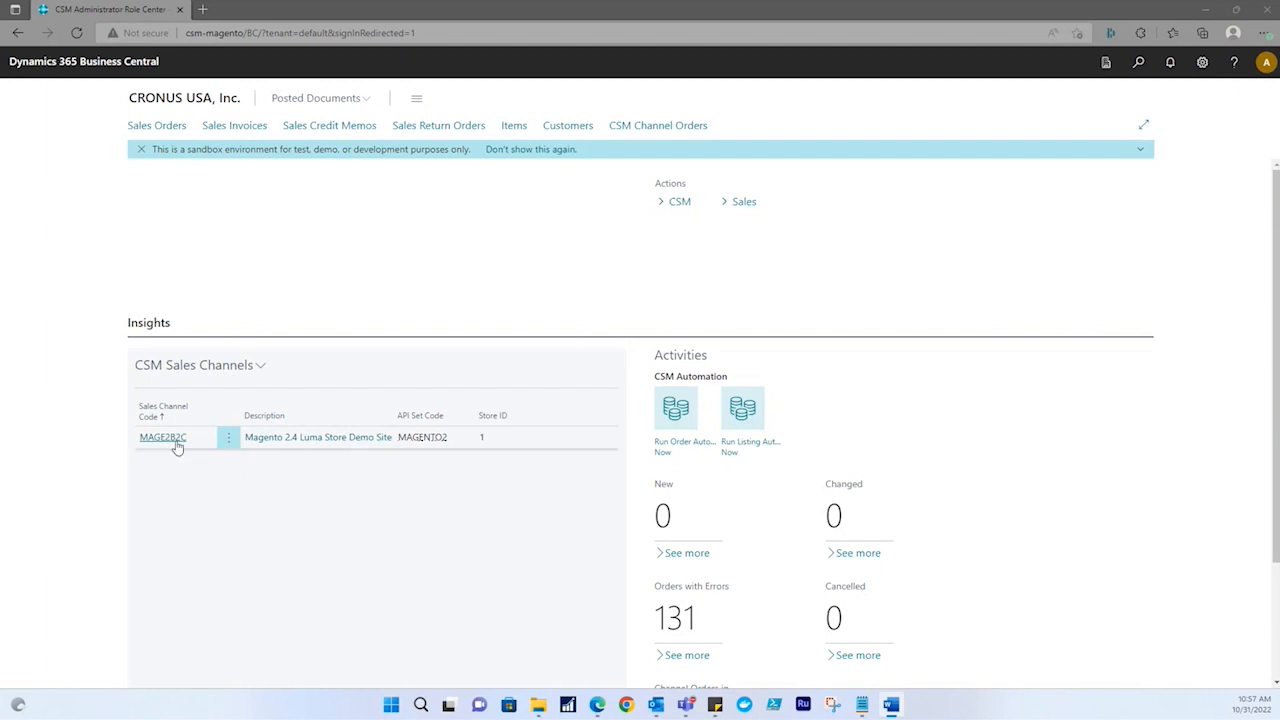
# Open Price Groups from the MAGE2B2C sales channel's related setup pages.
pyautogui.click(162, 437)
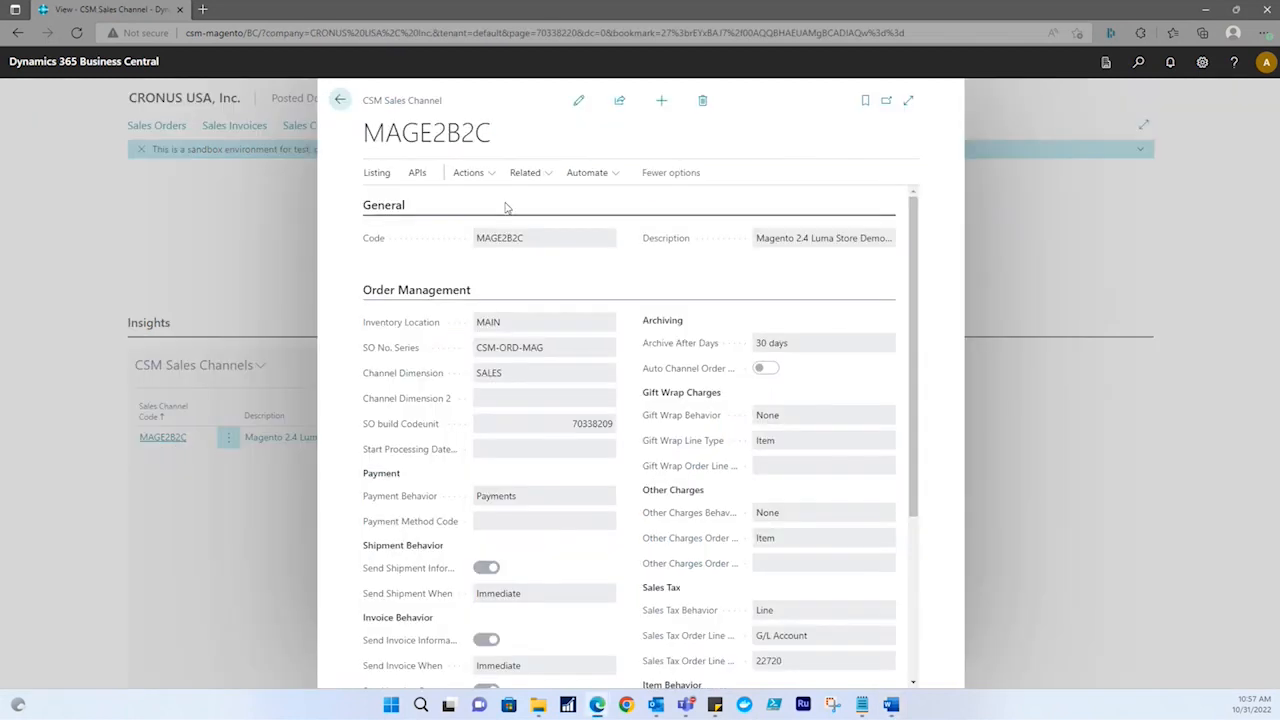
pyautogui.moveTo(525, 172)
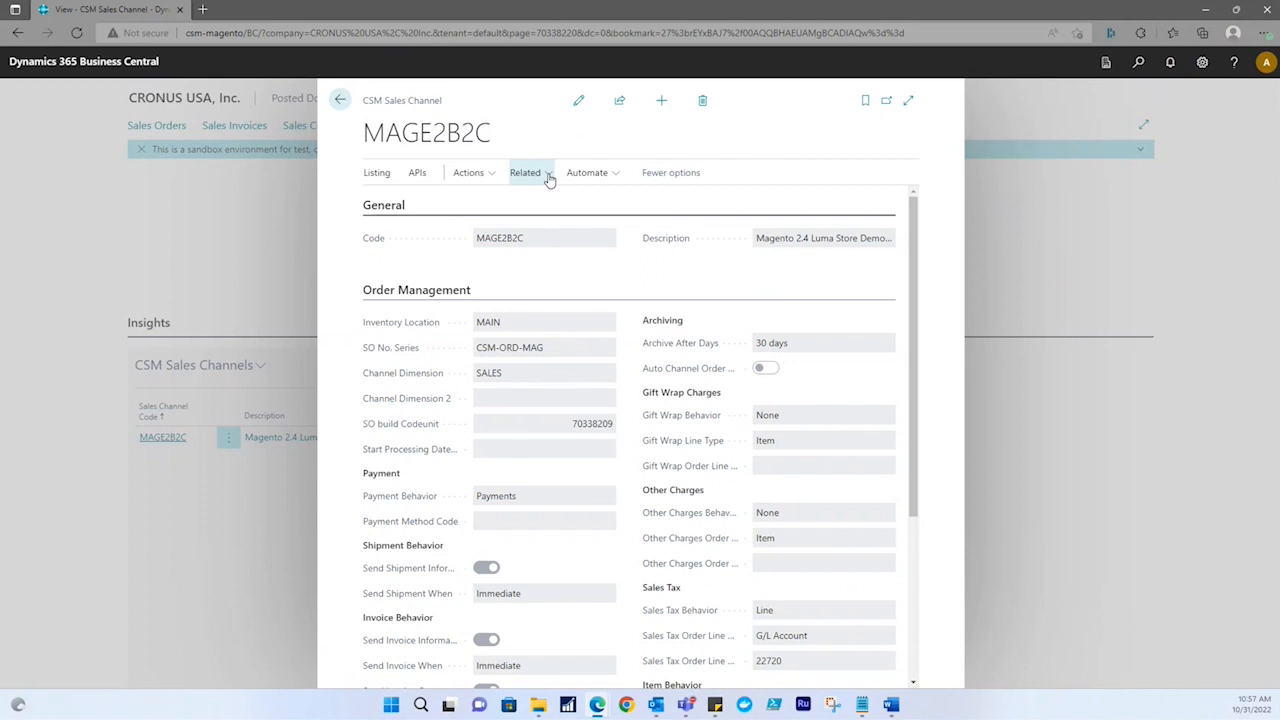
pyautogui.click(525, 172)
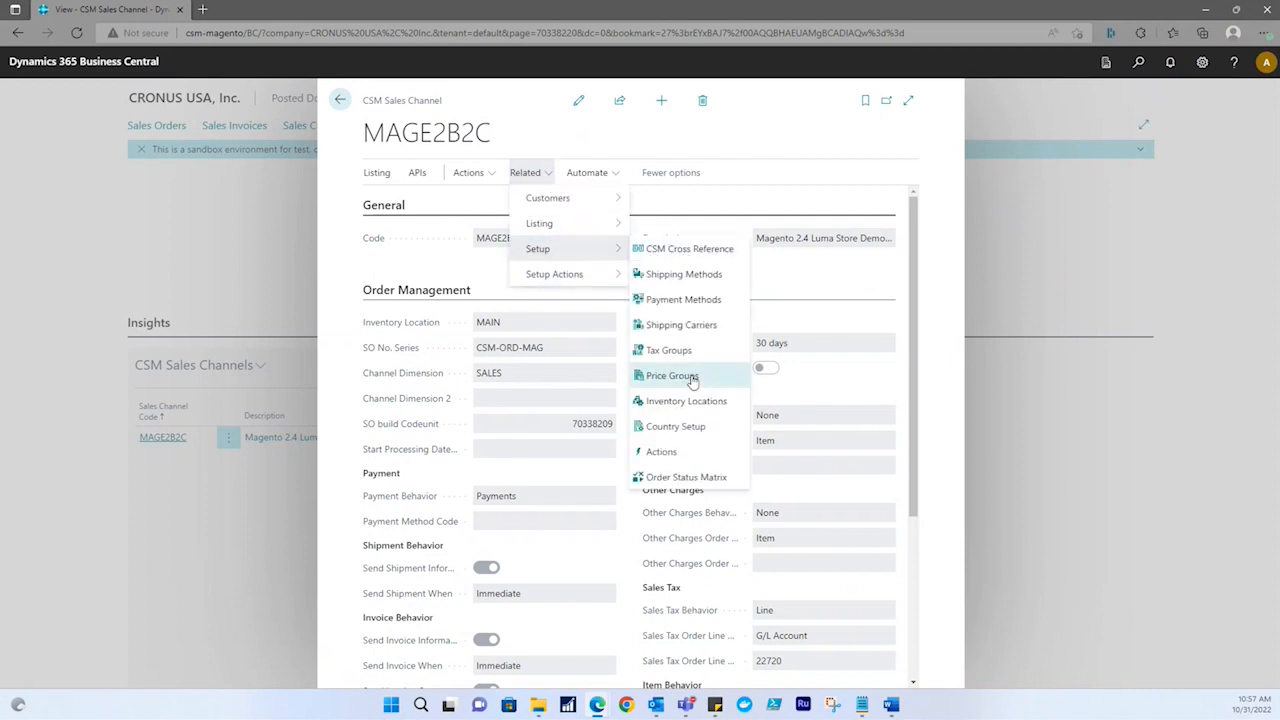
pyautogui.click(672, 375)
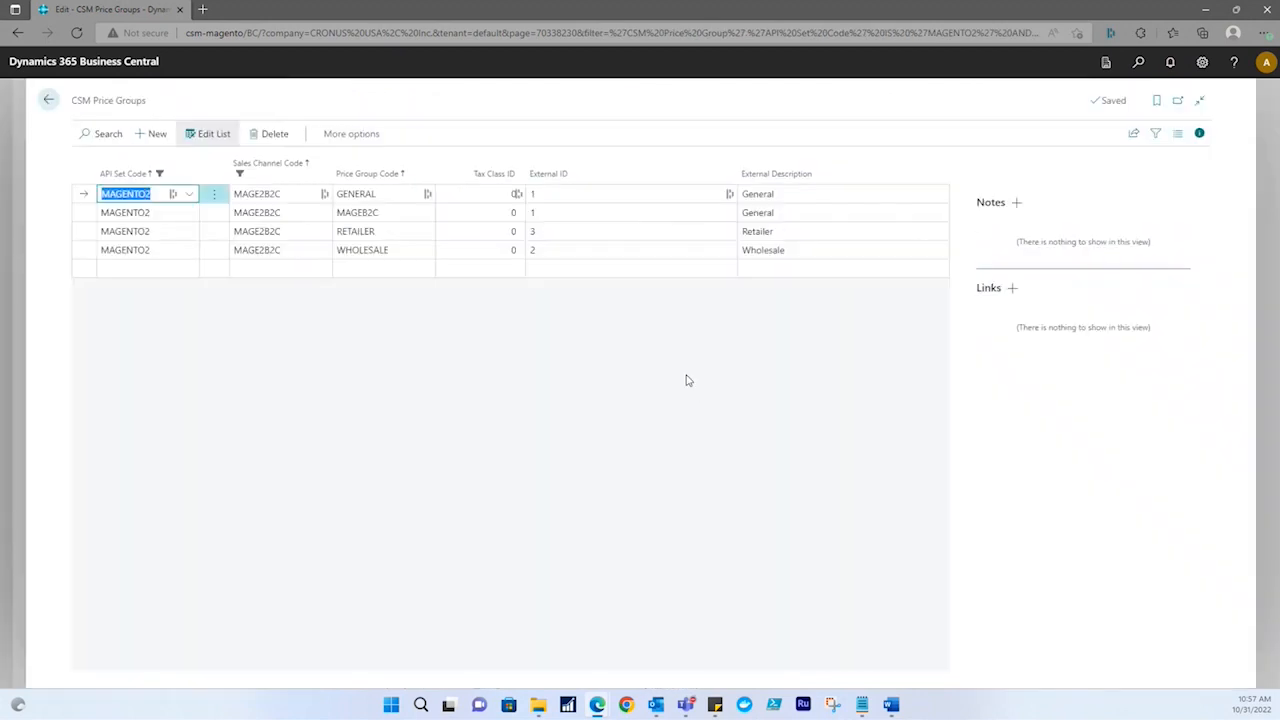
# Expand More options and the Actions menu to show Retrieve Price Groups.
pyautogui.click(351, 133)
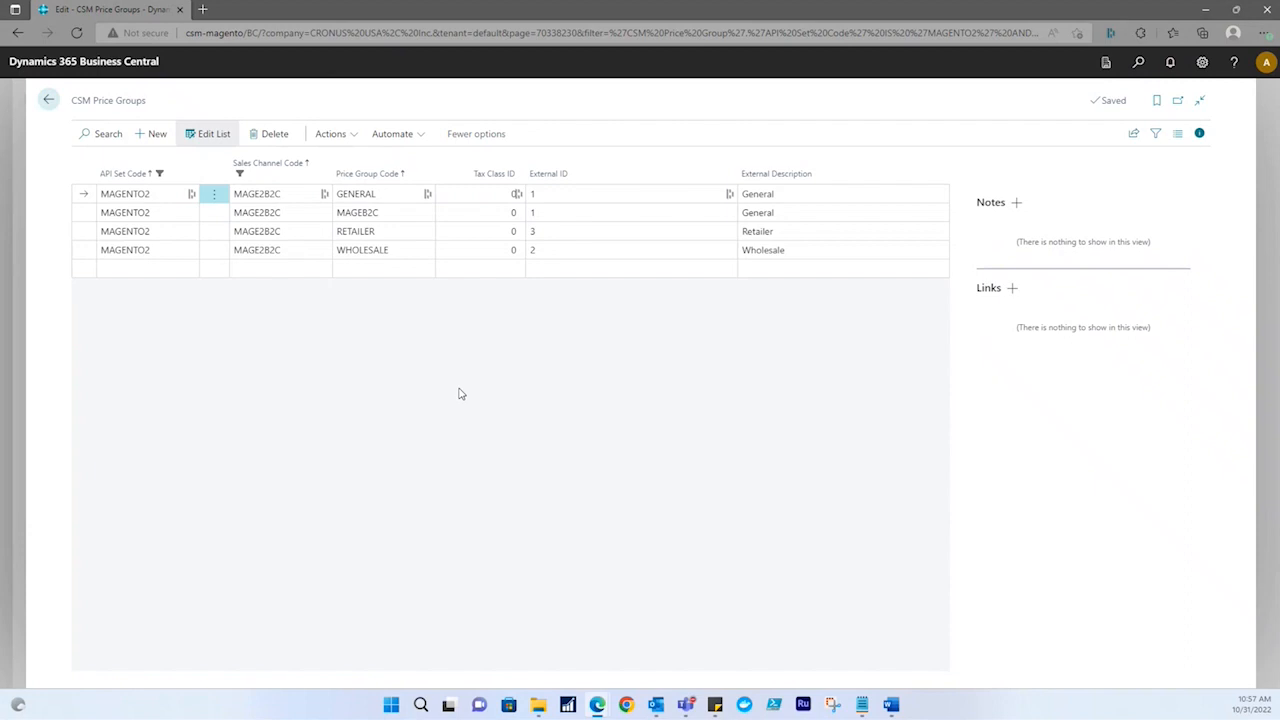
pyautogui.moveTo(350, 193)
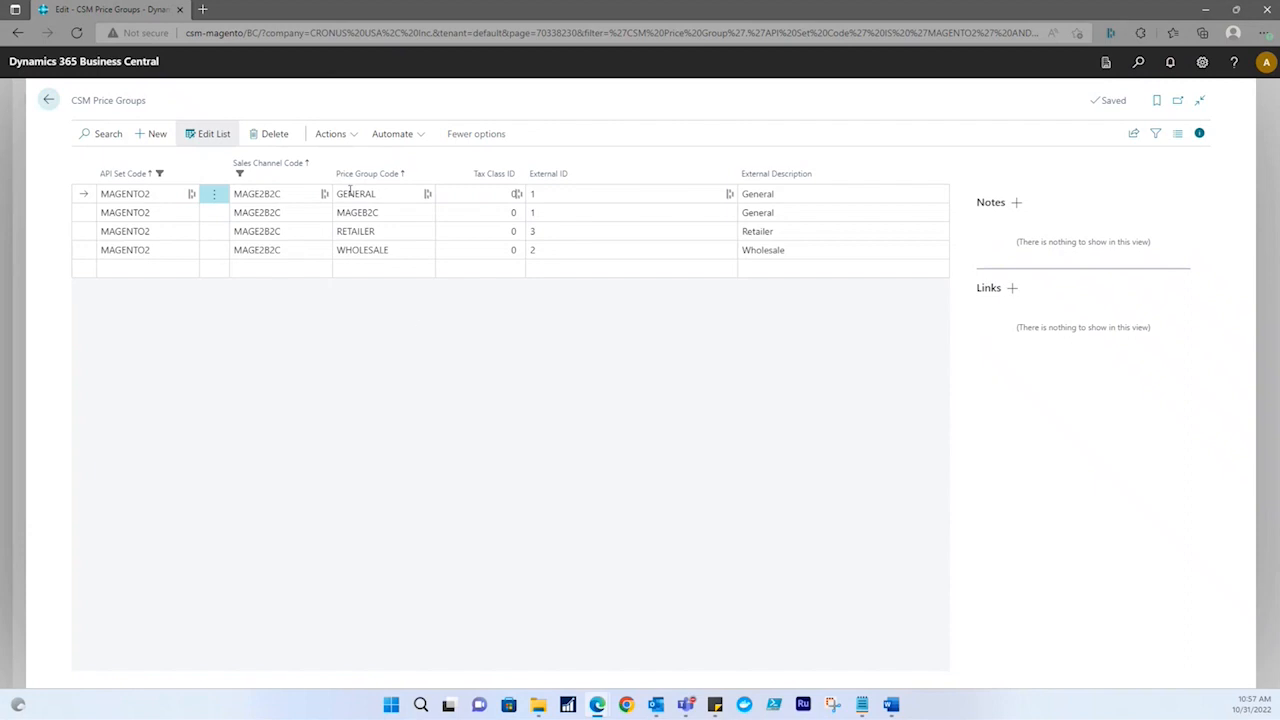
pyautogui.click(331, 133)
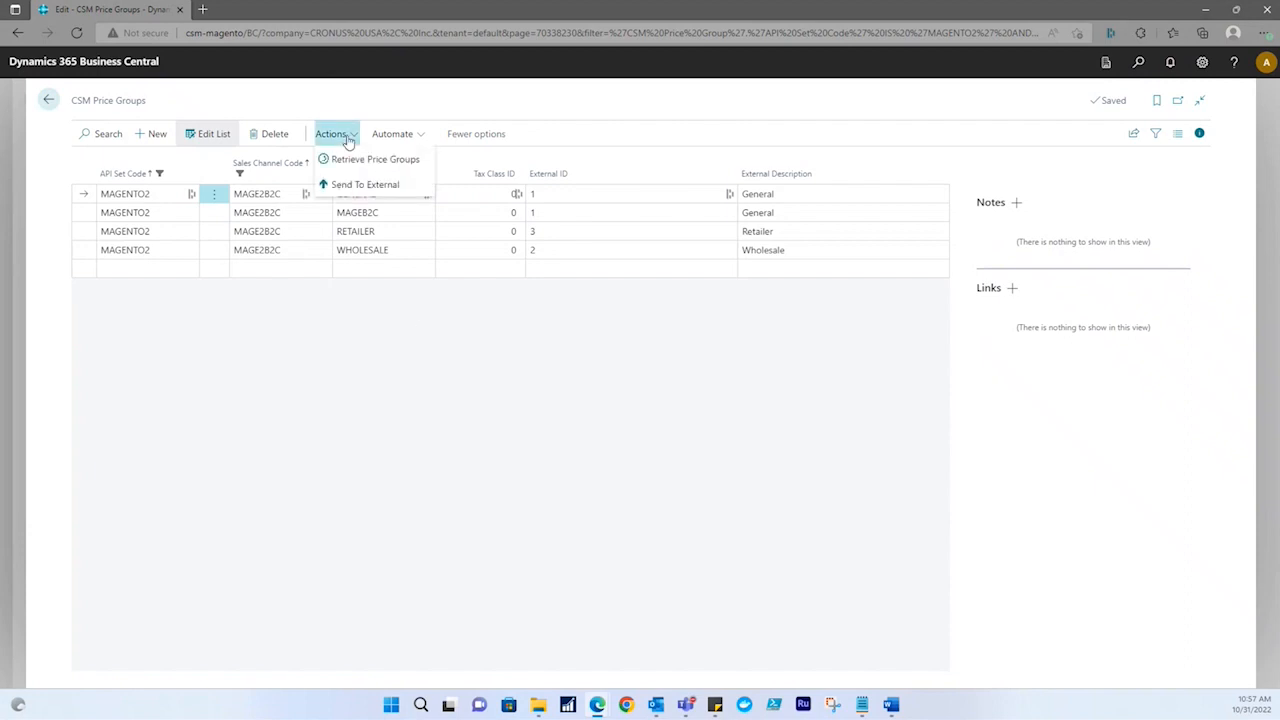
pyautogui.moveTo(375, 159)
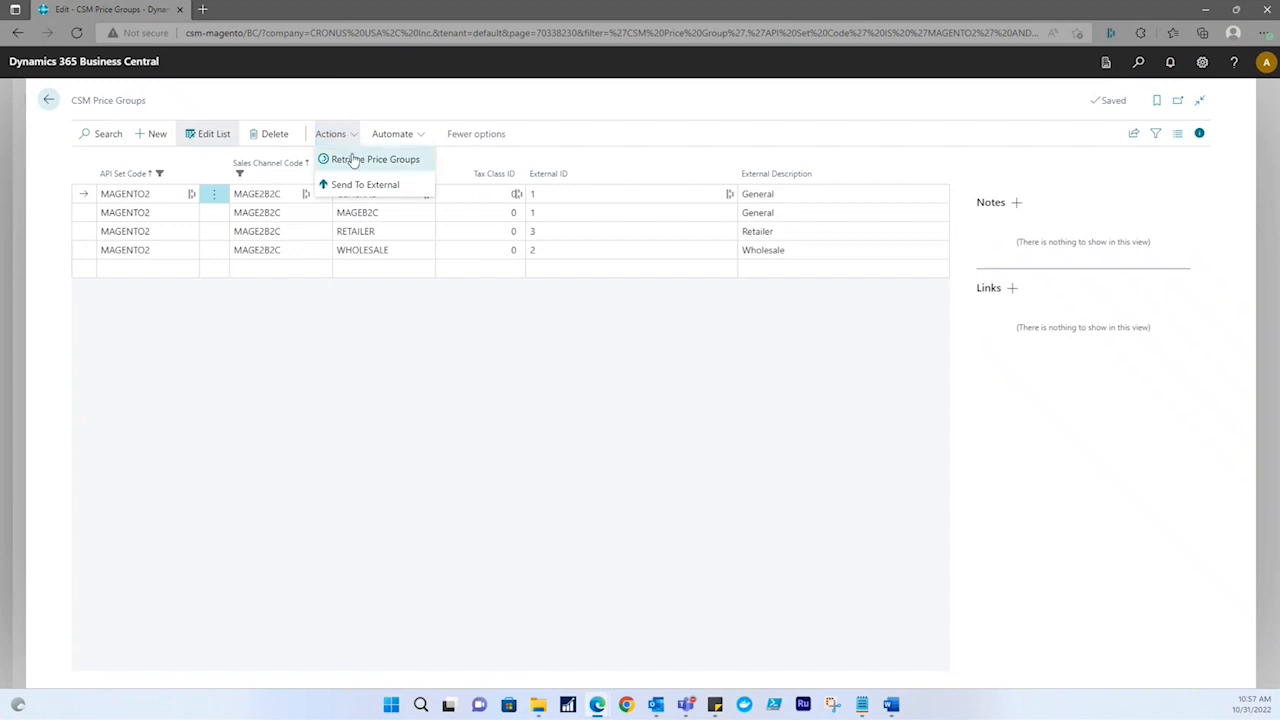
pyautogui.moveTo(375, 159)
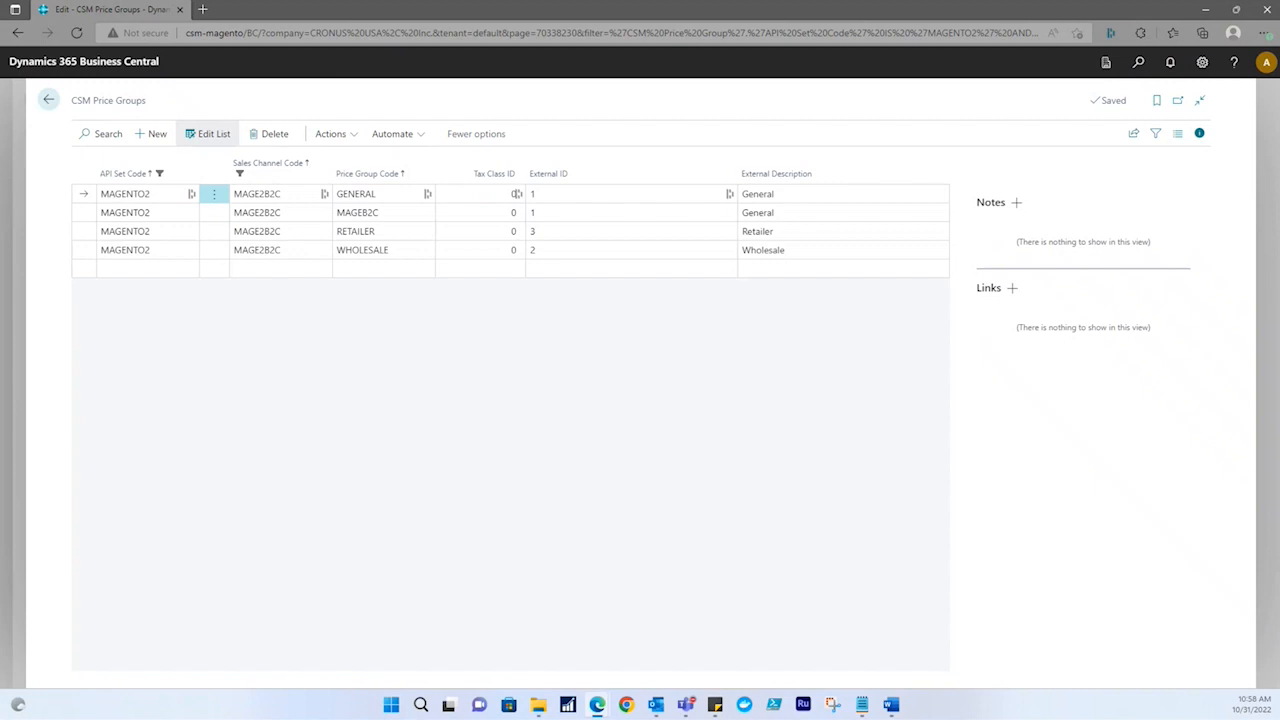
pyautogui.moveTo(530, 377)
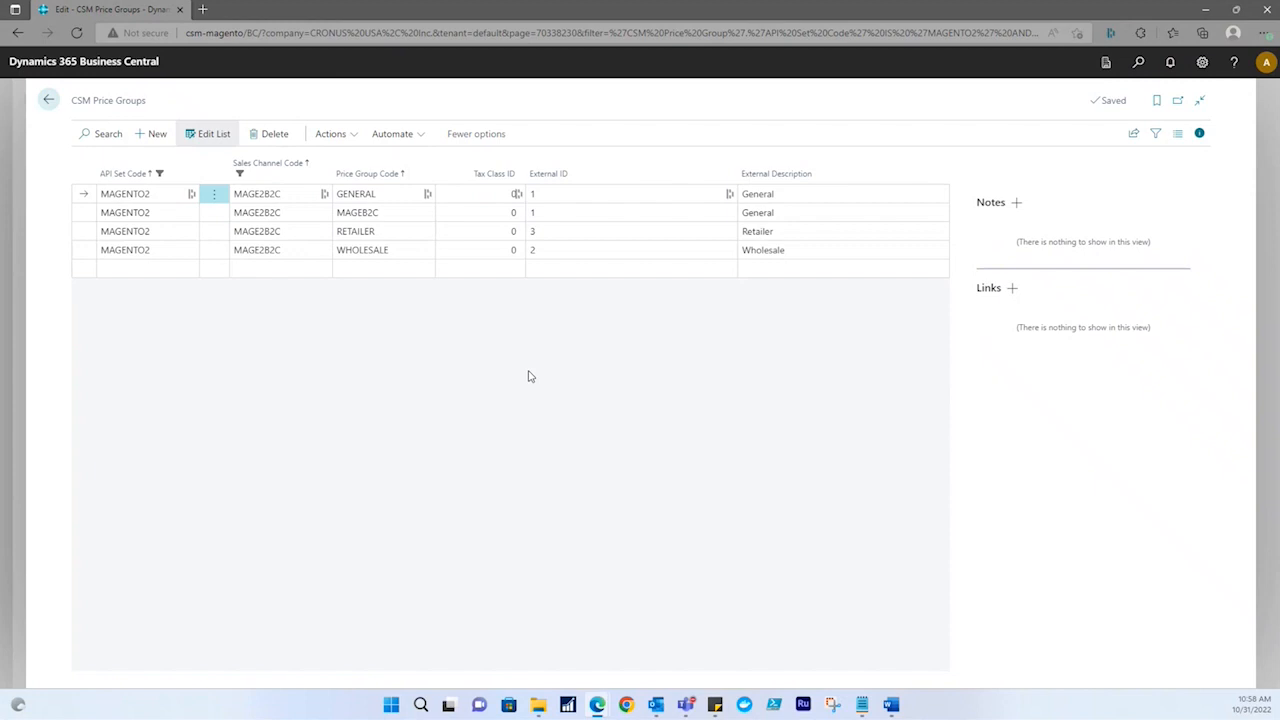
# Reopen the Actions menu to show the Send To External option.
pyautogui.click(333, 133)
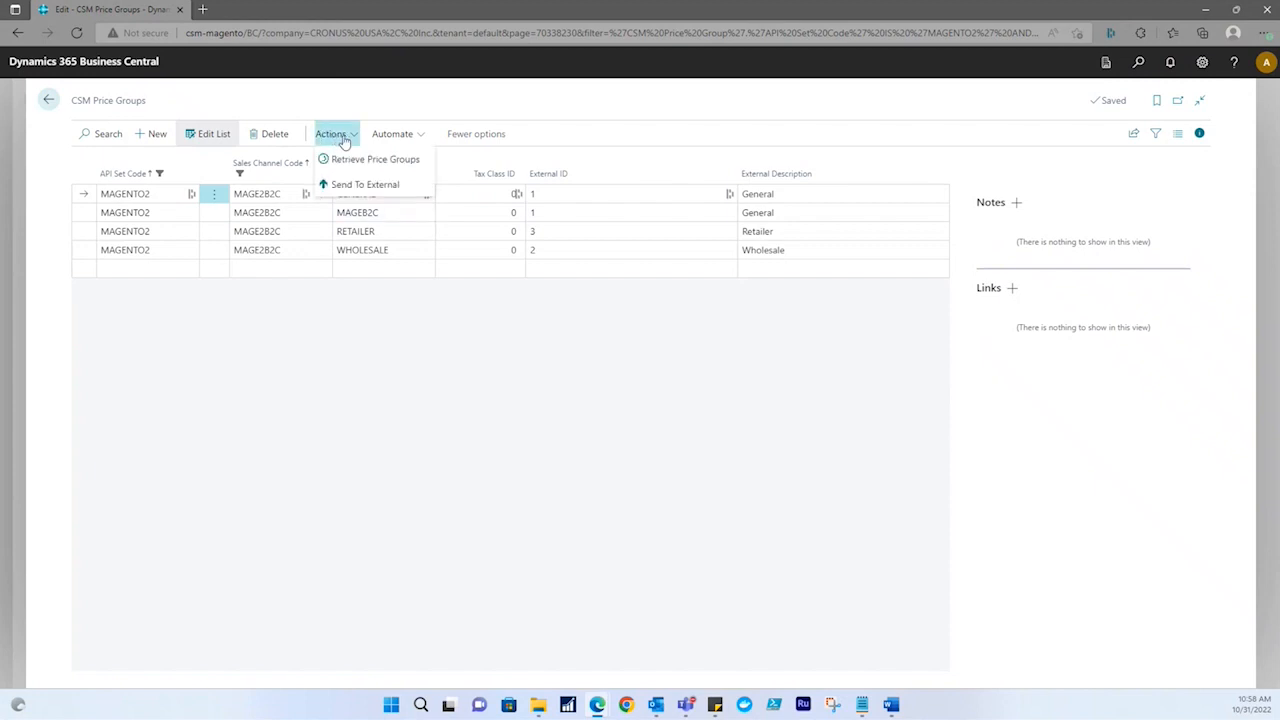
pyautogui.moveTo(365, 184)
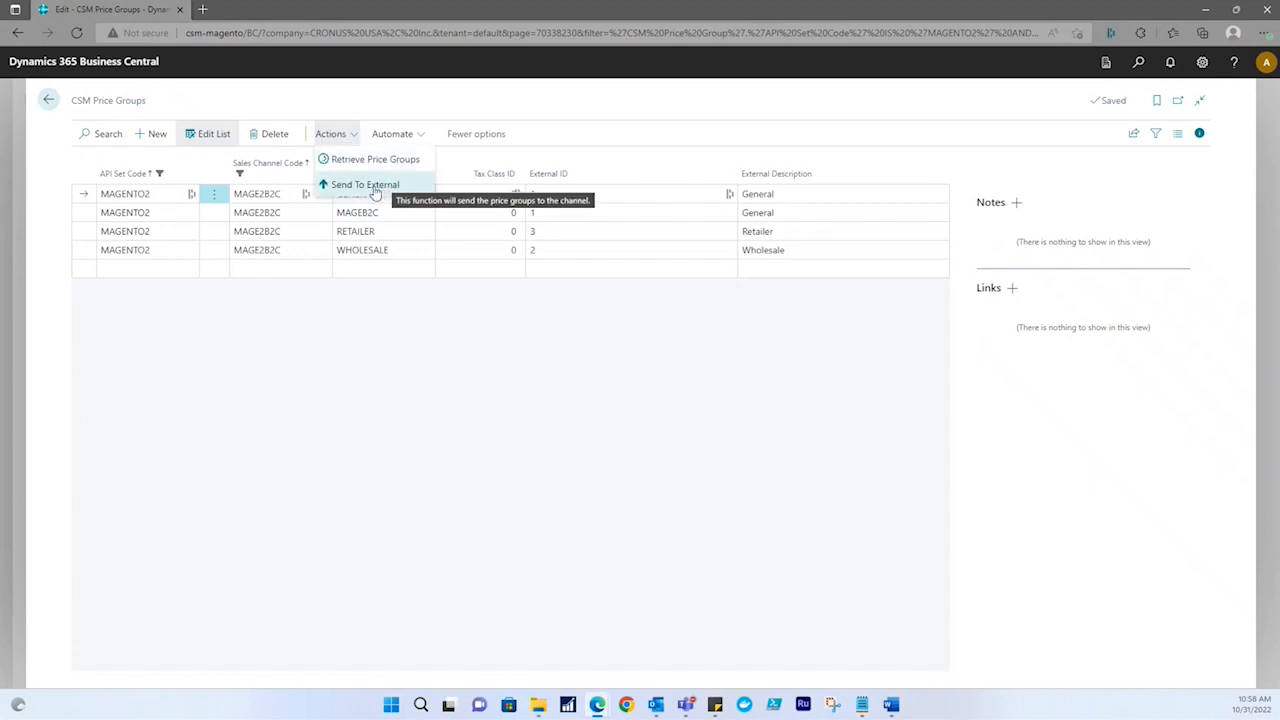